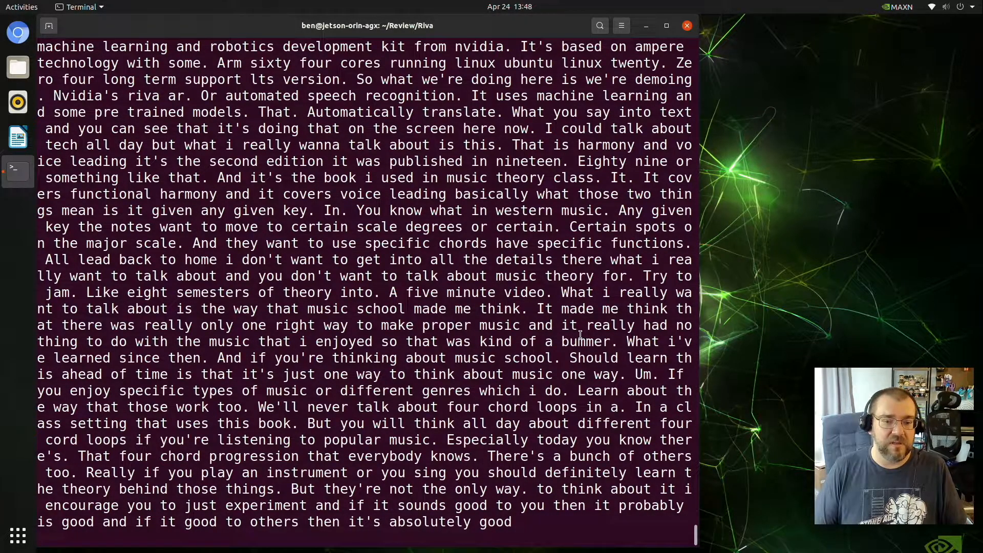
{"action": "scroll", "scroll_direction": "down", "scroll_amount": 3}
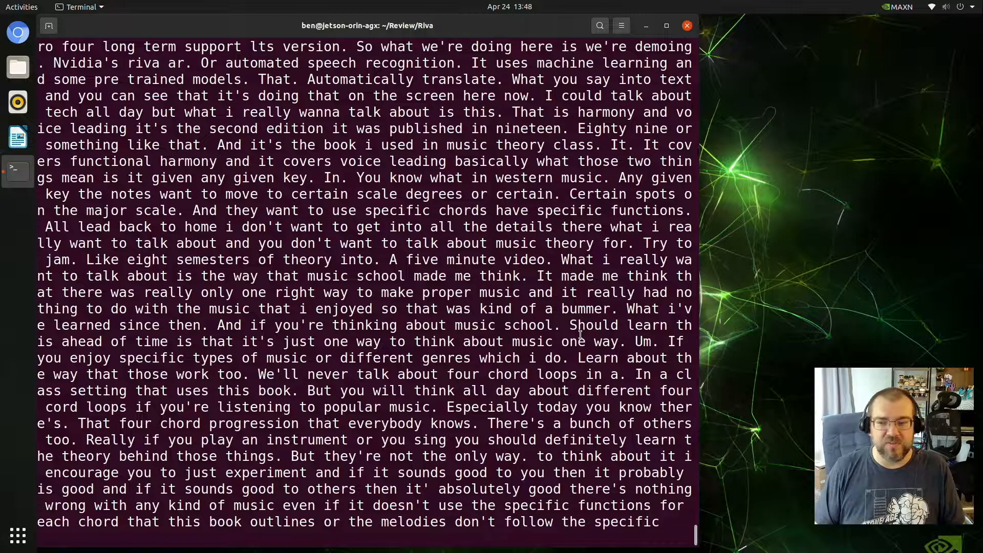
{"action": "scroll", "scroll_direction": "down", "scroll_amount": 3}
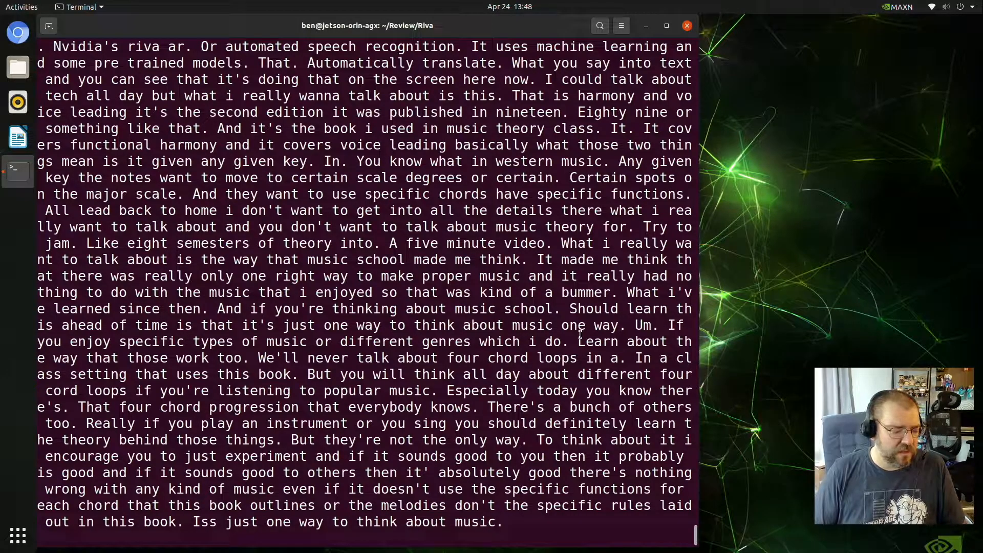
{"action": "type", "text": "so in video"}
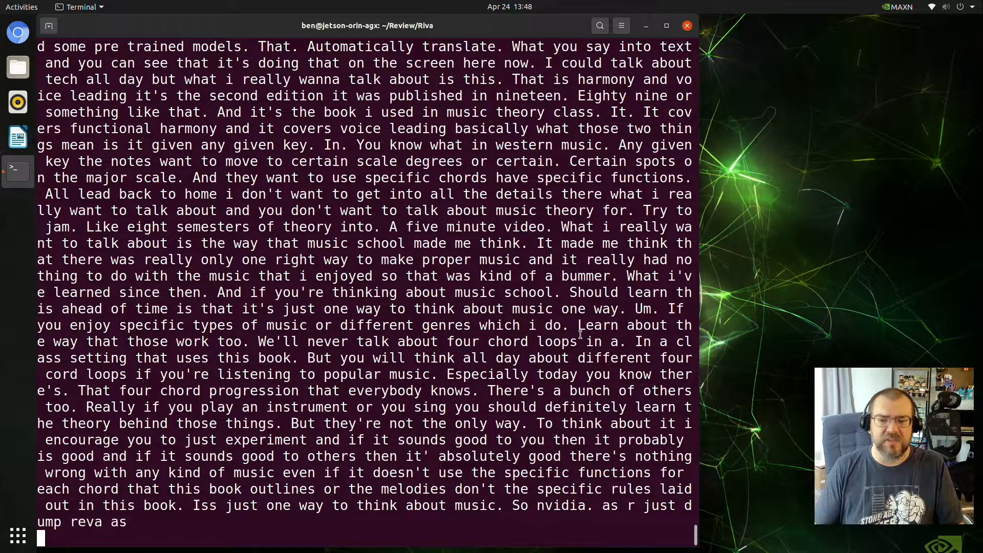
{"action": "type", "text": "r excuse me is just dumb"}
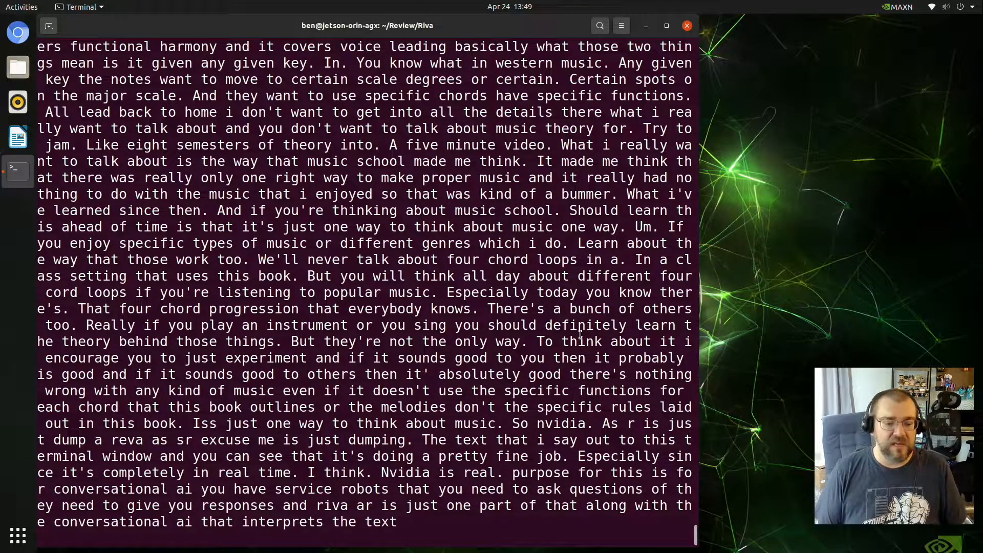
{"action": "type", "text": "and the speech synthesis engine th"}
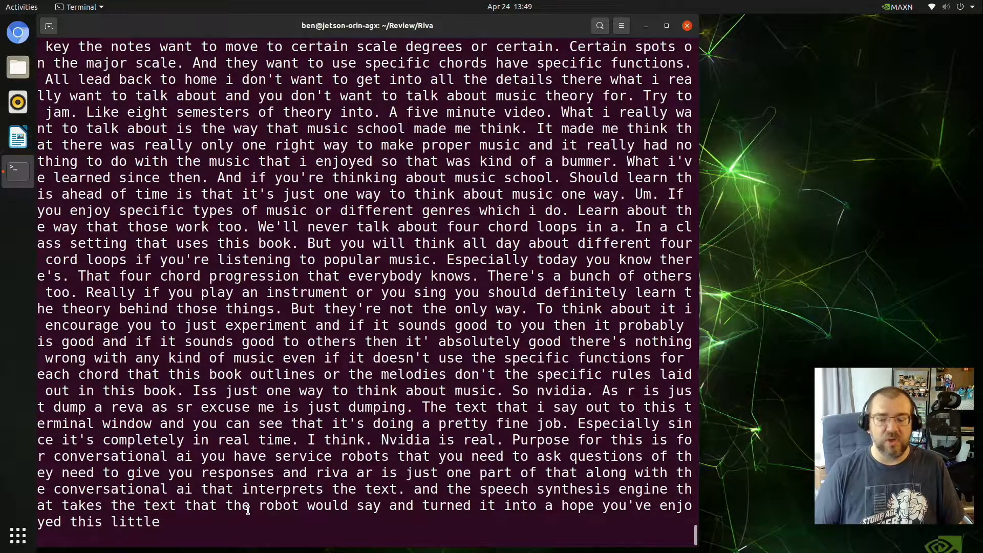
{"action": "type", "text": "voice uh hope you've enjoyed this look at ar"}
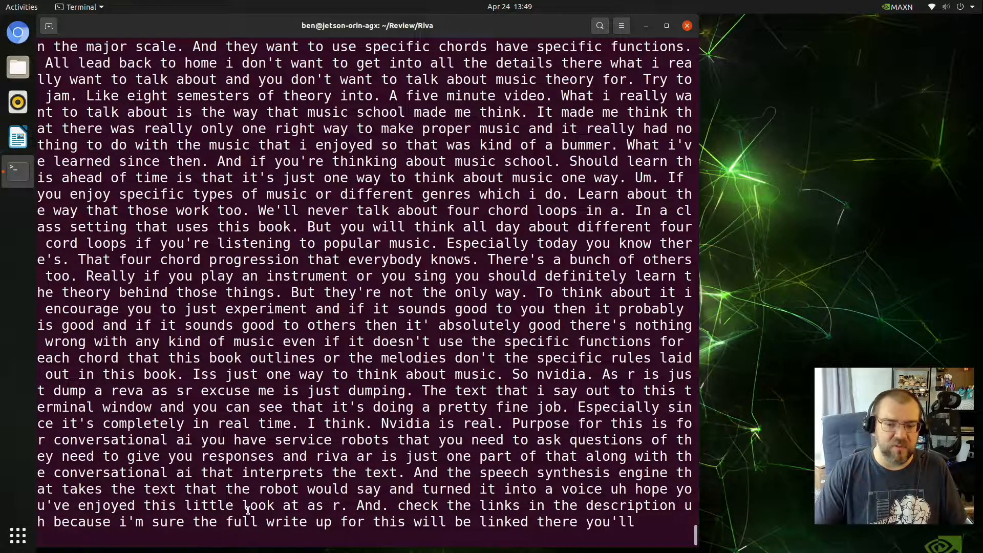
{"action": "scroll", "scroll_direction": "down", "scroll_amount": 3}
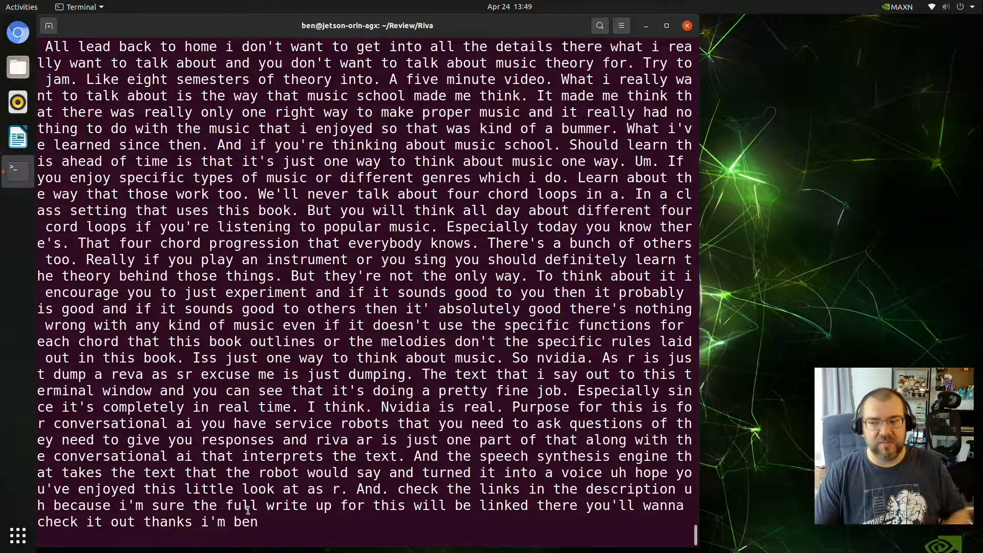